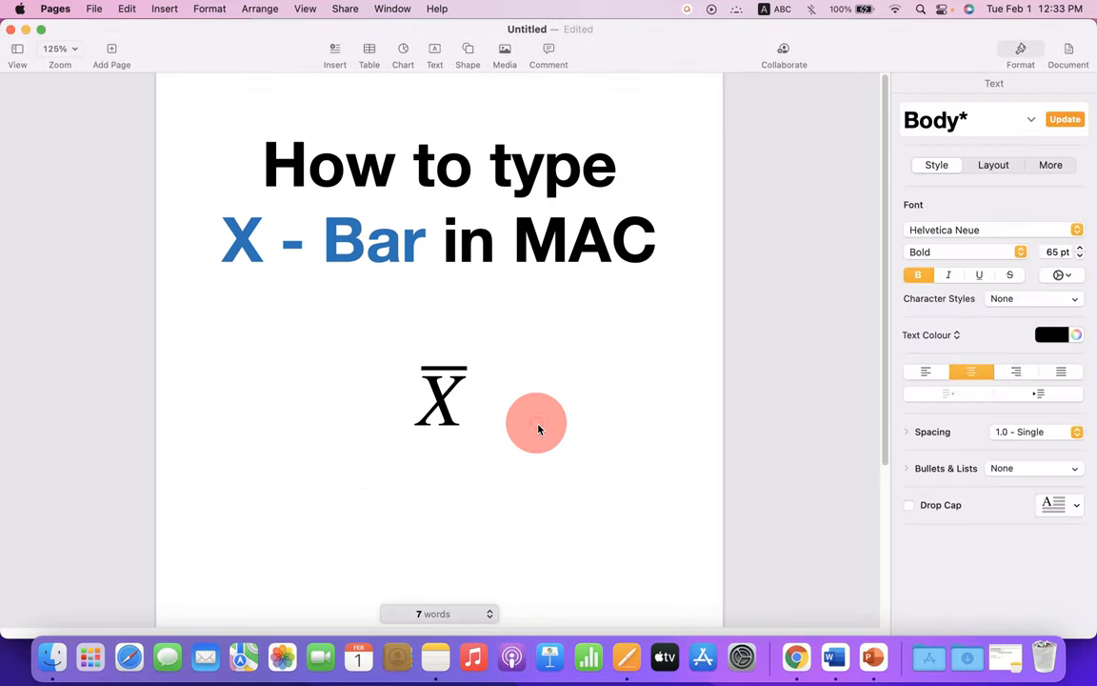
mouse_move(512, 419)
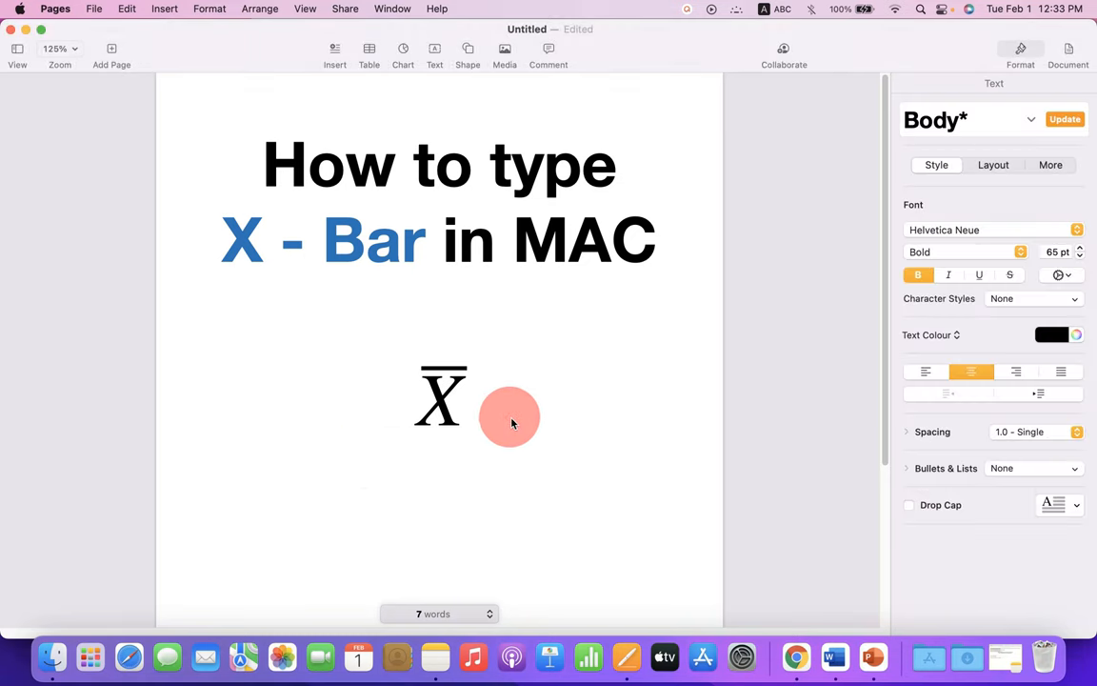
Delete the italic X-bar equation below the title.
key(delete)
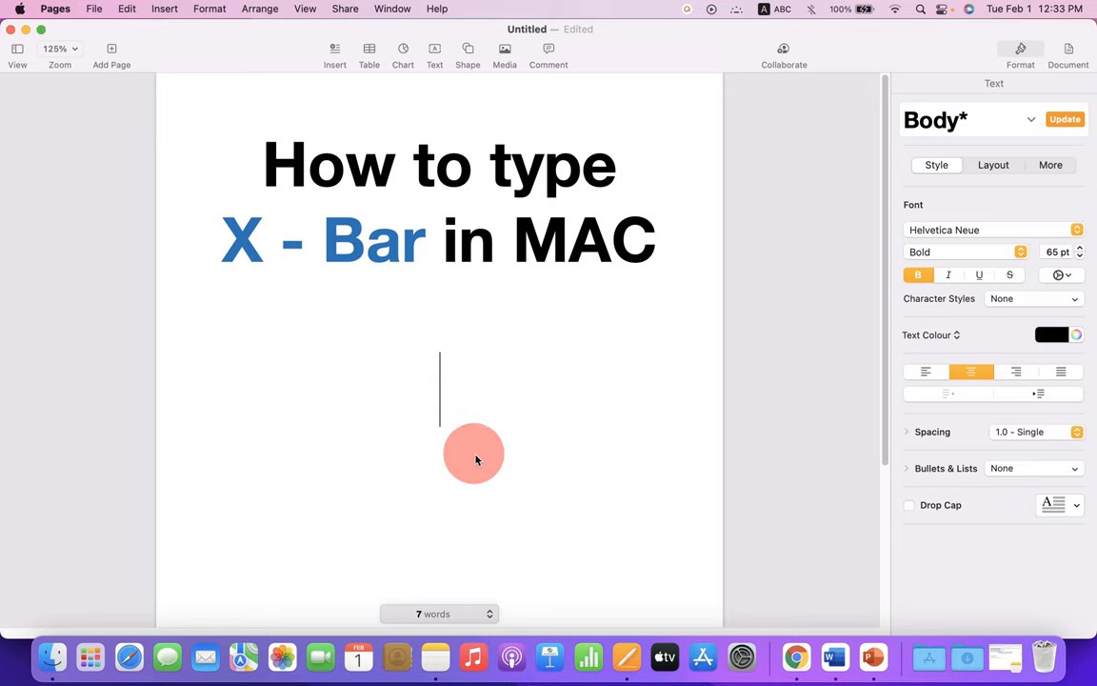
Type a bold X on the empty line and open the Character Viewer.
text(X)
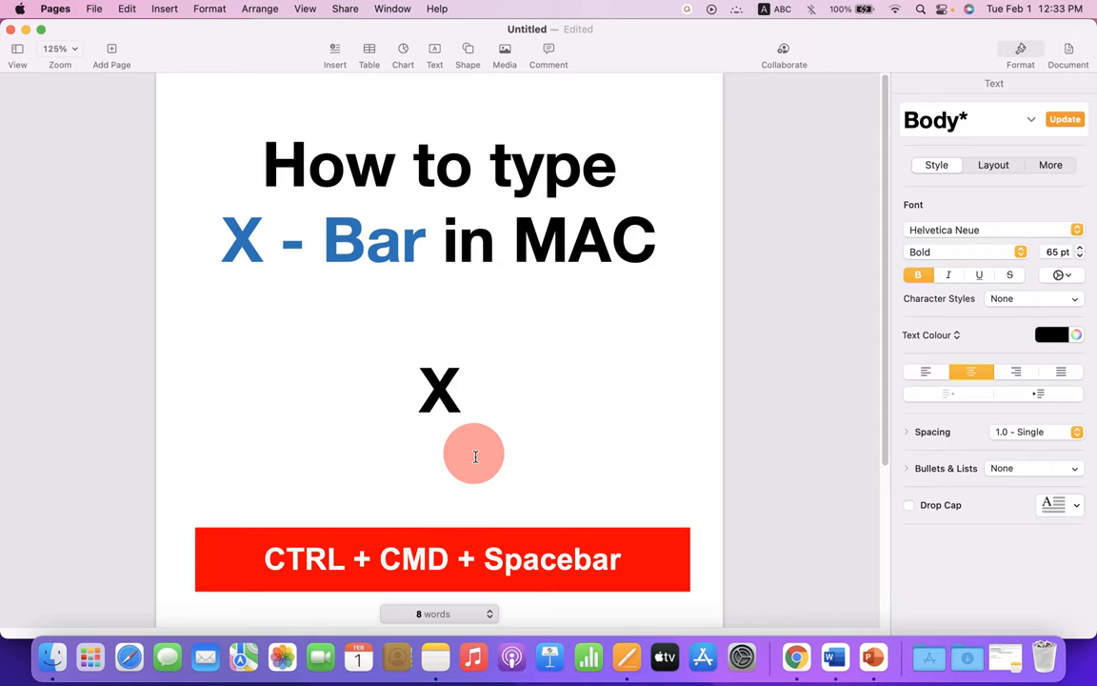
key(ctrl+cmd+space)
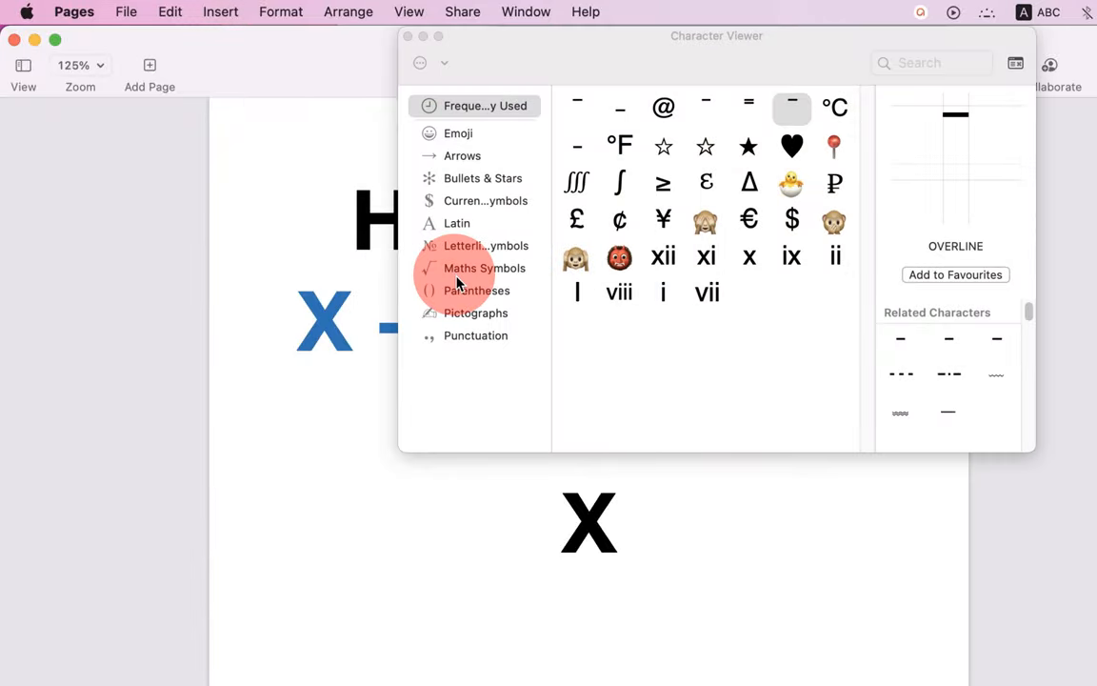
Search the Character Viewer for 'combining' and select COMBINING OVERLINE.
click(932, 63)
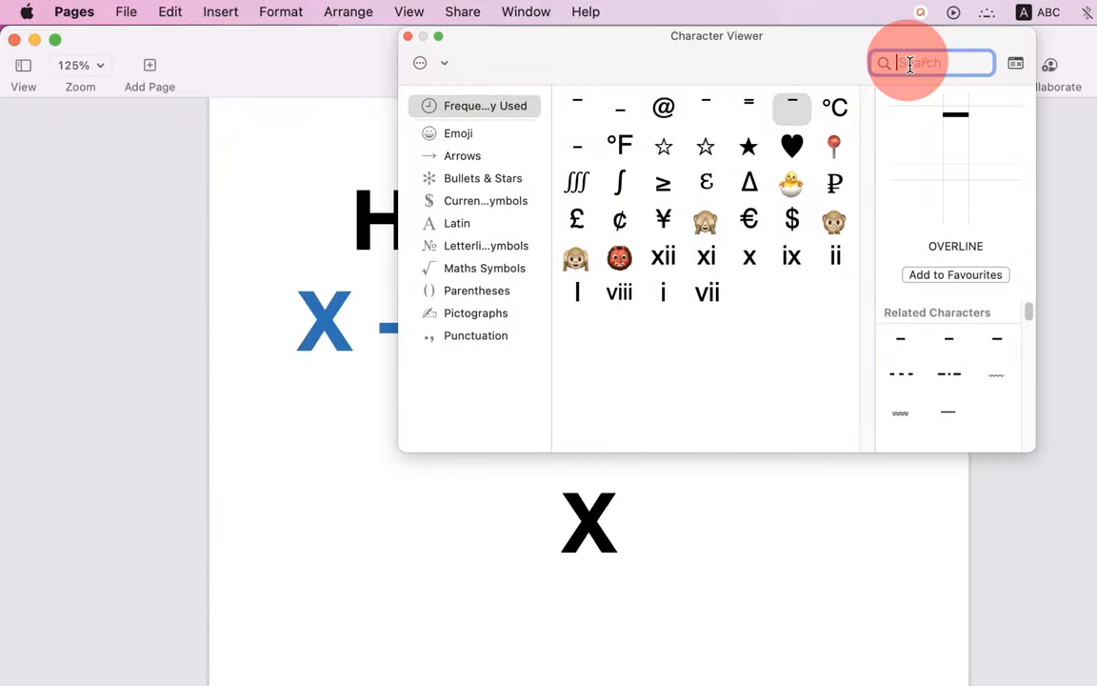
text(a)
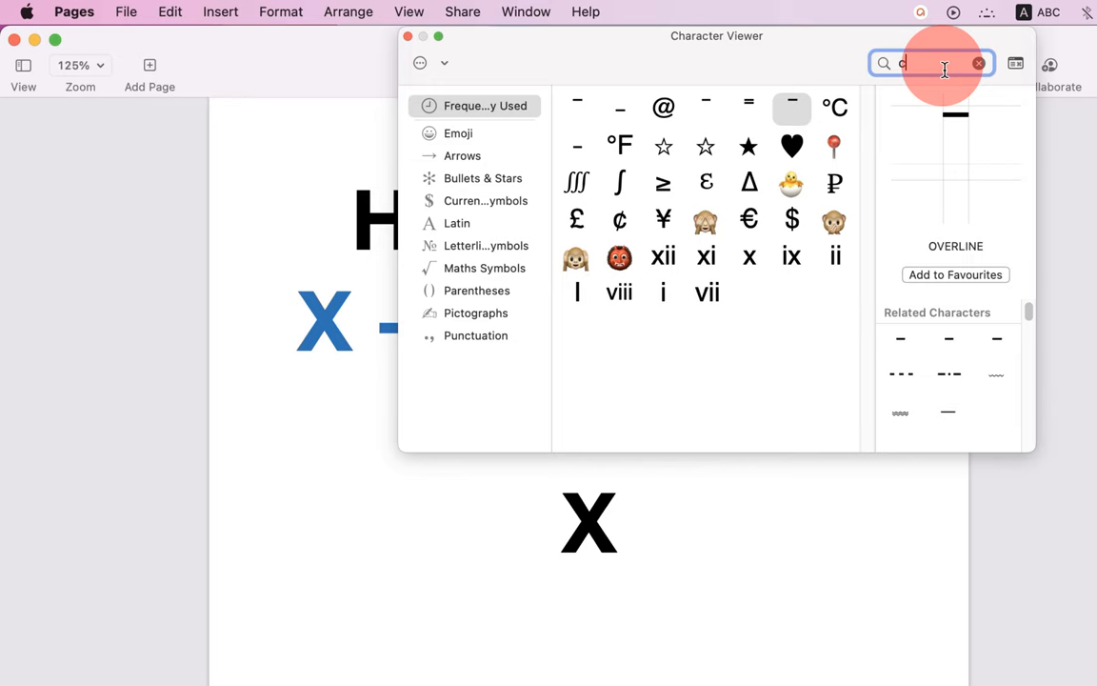
text(ombining)
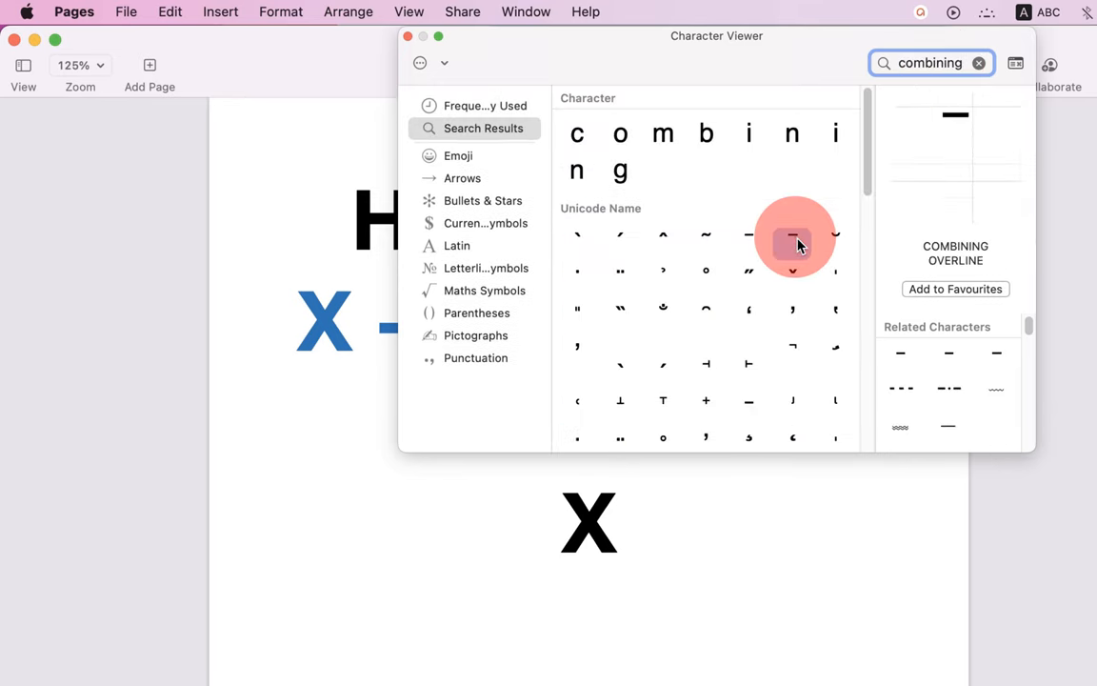
click(792, 235)
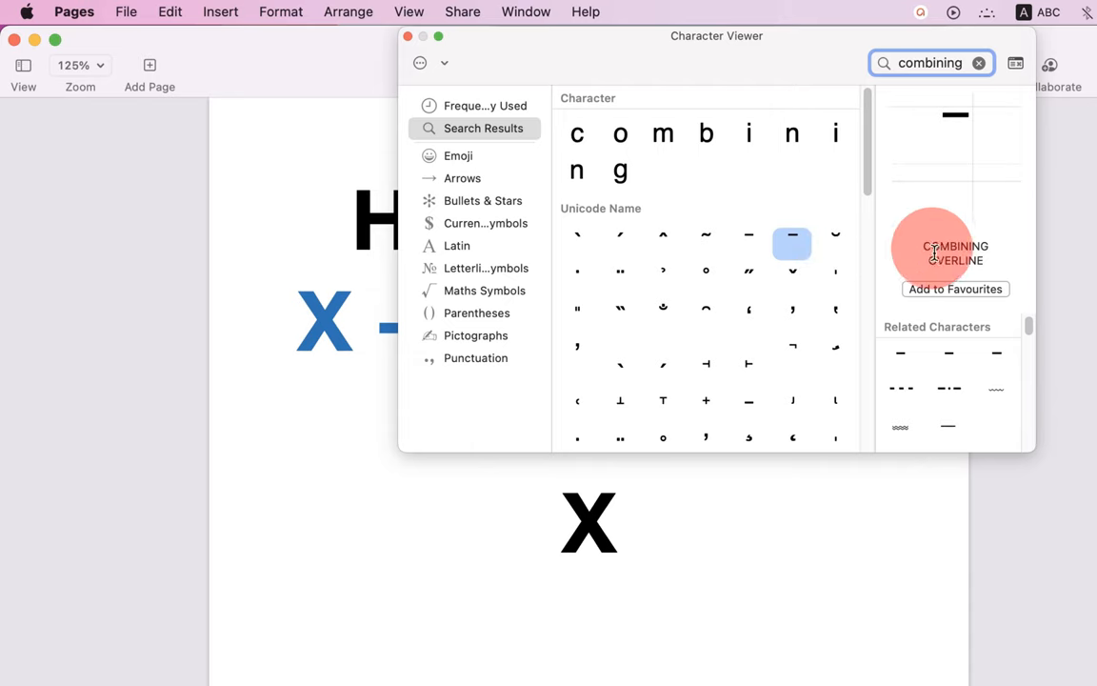
mouse_move(918, 247)
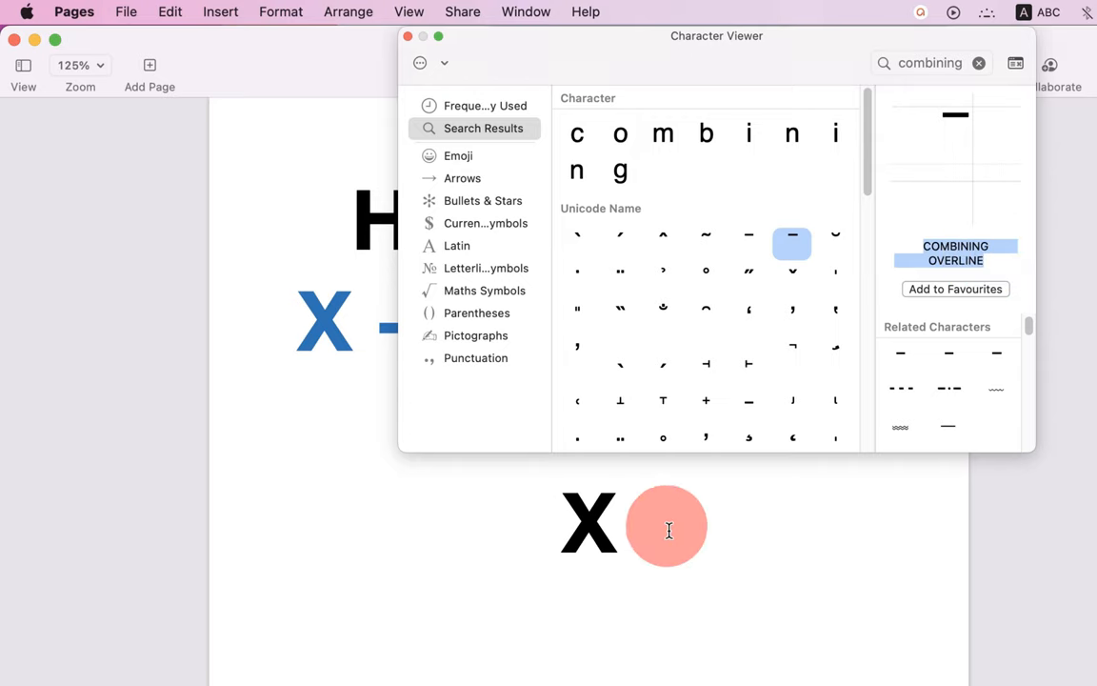
mouse_move(626, 533)
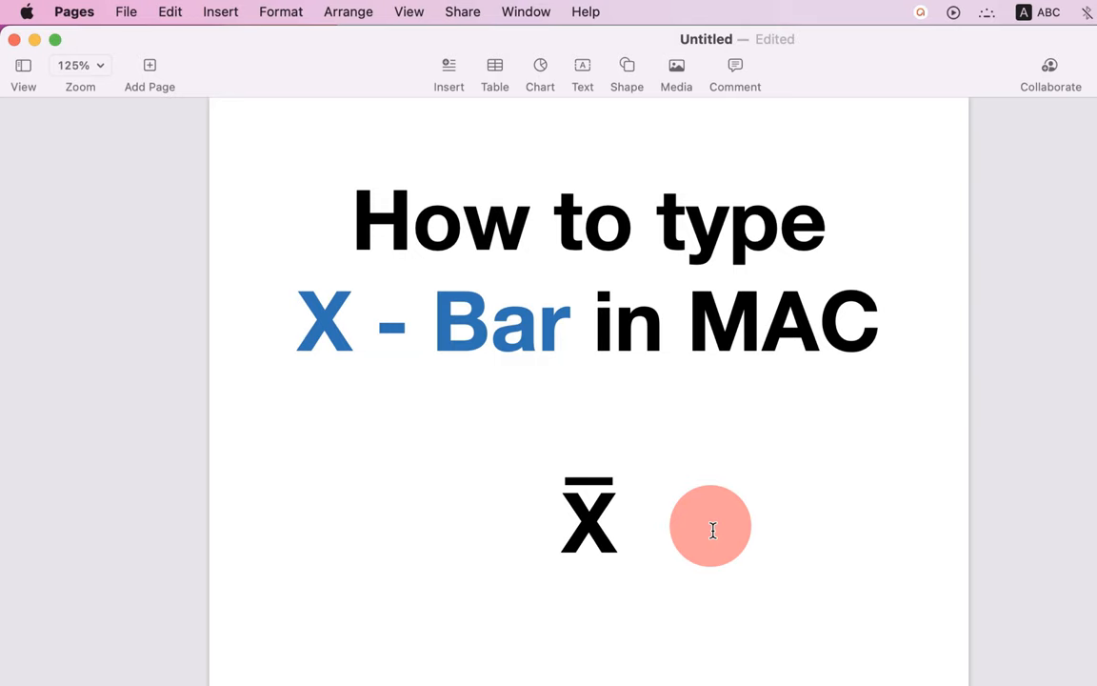
Choose Insert > Equation from the toolbar to begin a new equation.
click(448, 64)
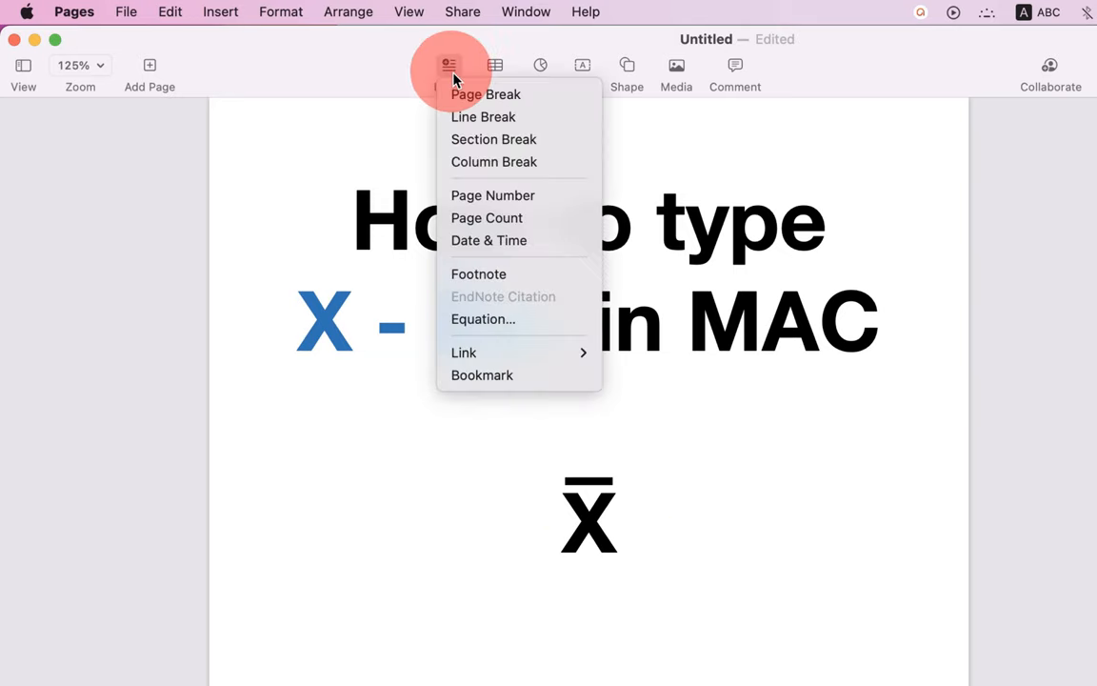
mouse_move(500, 319)
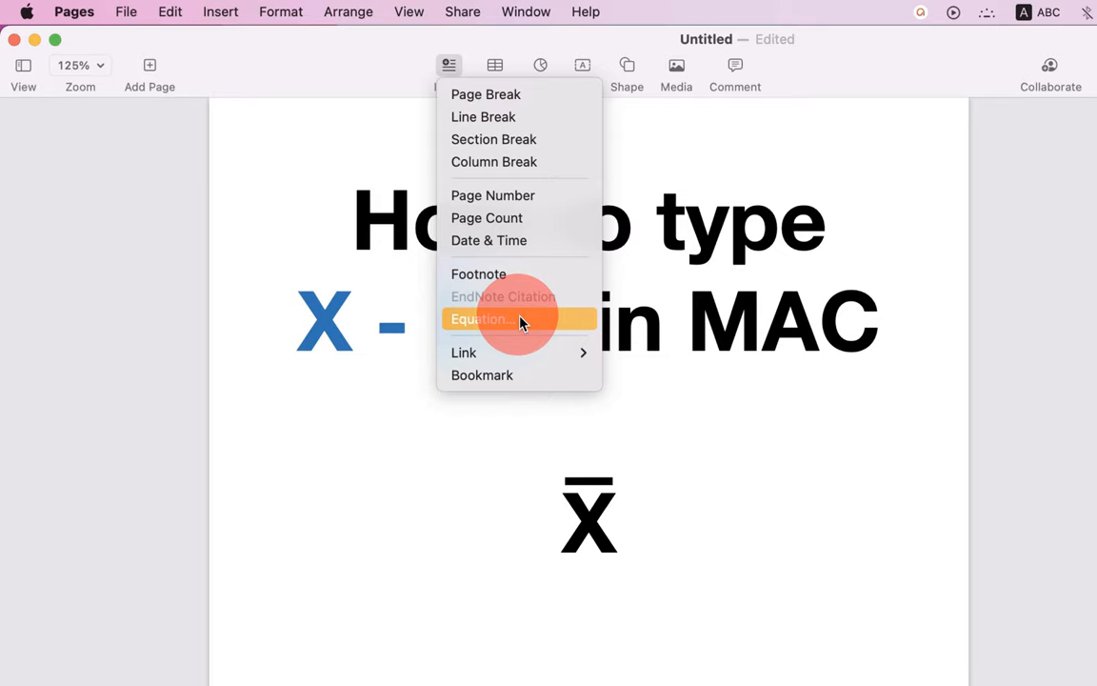
click(481, 318)
text(\)
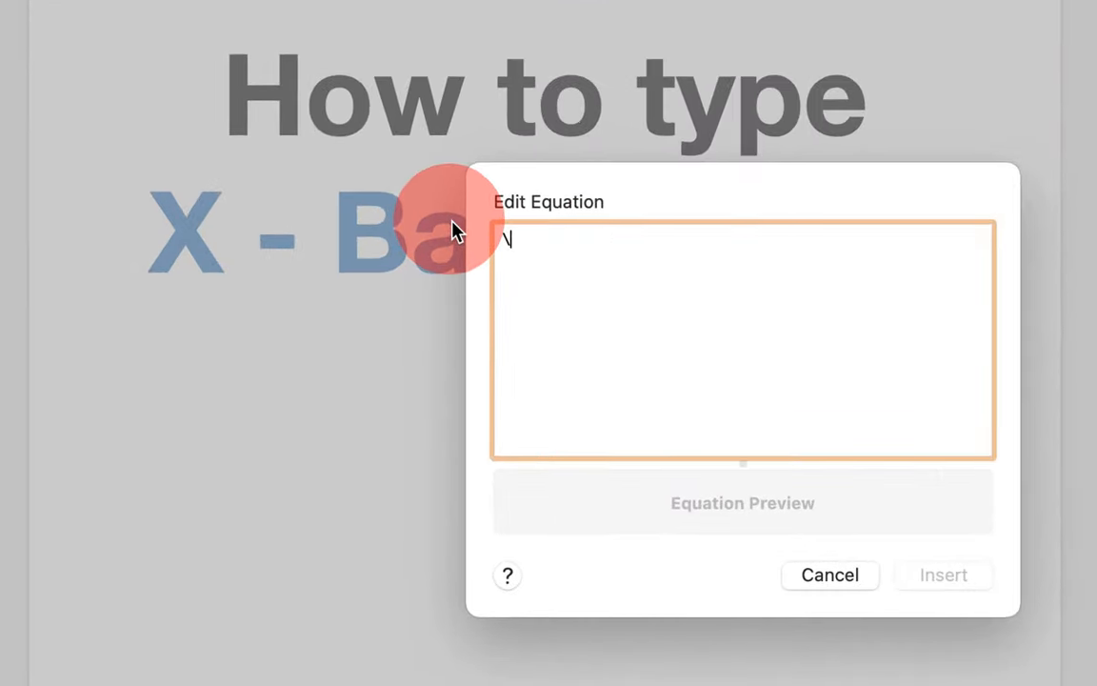
Enter the equation \overline X and insert it beneath the bold X.
text(overl)
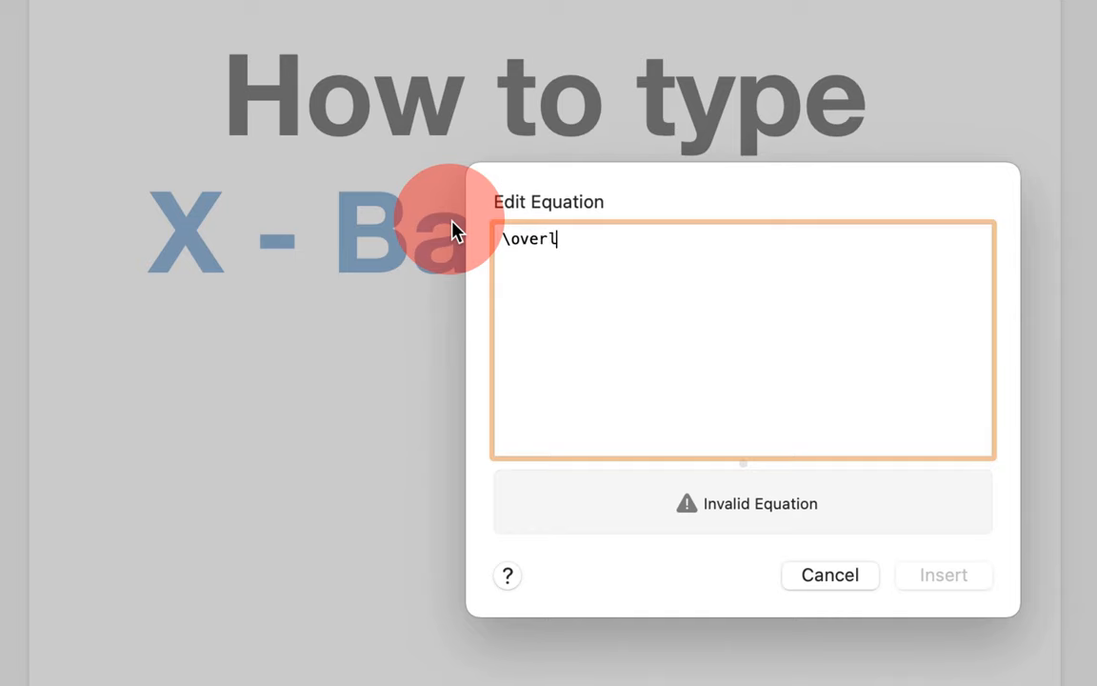
text(ine)
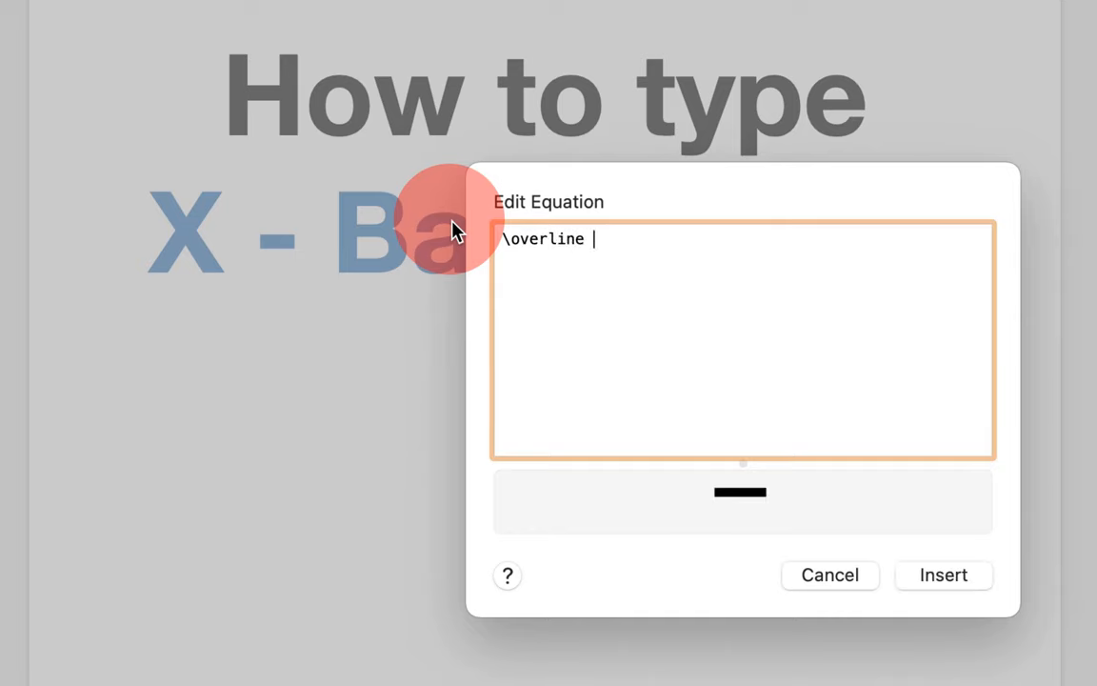
text(X)
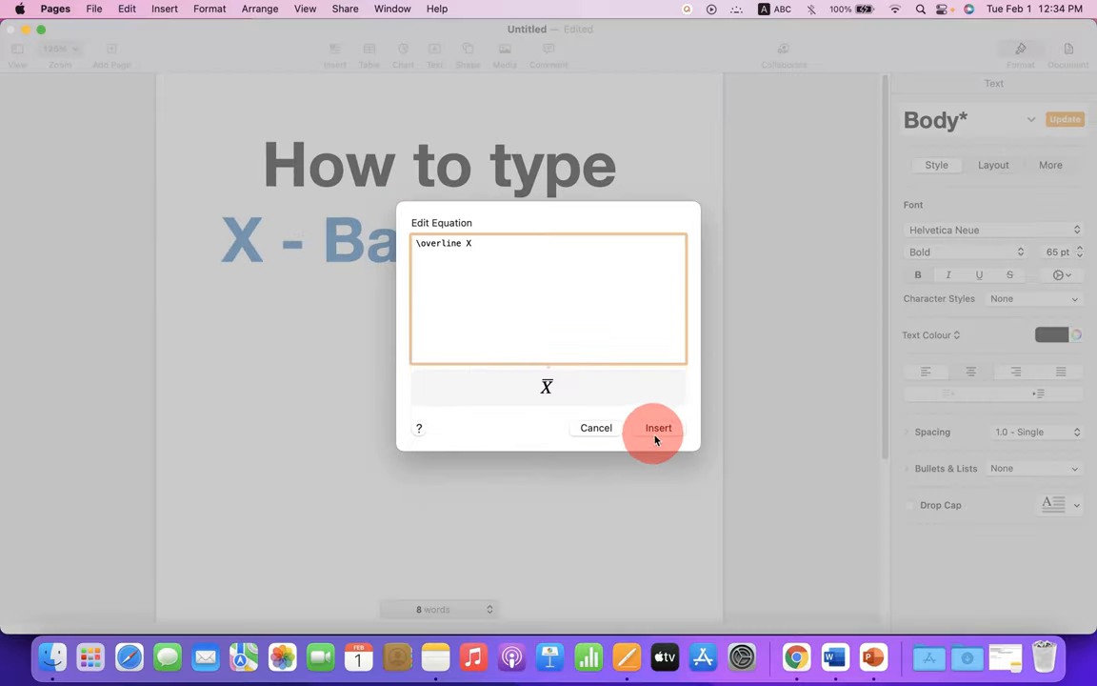
click(658, 427)
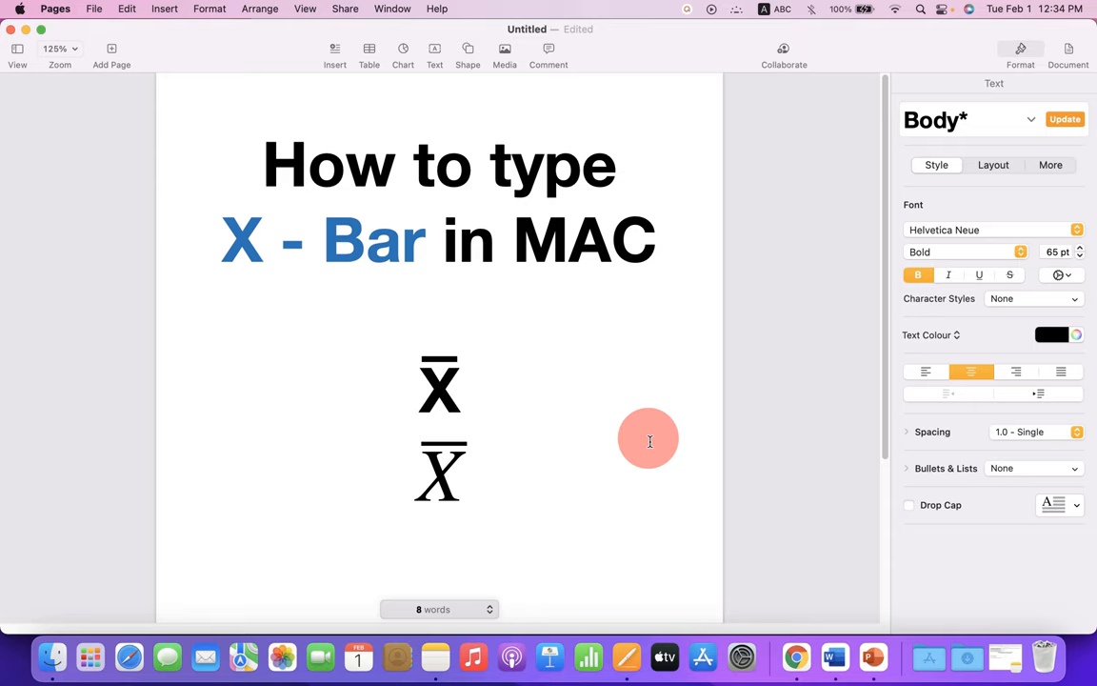